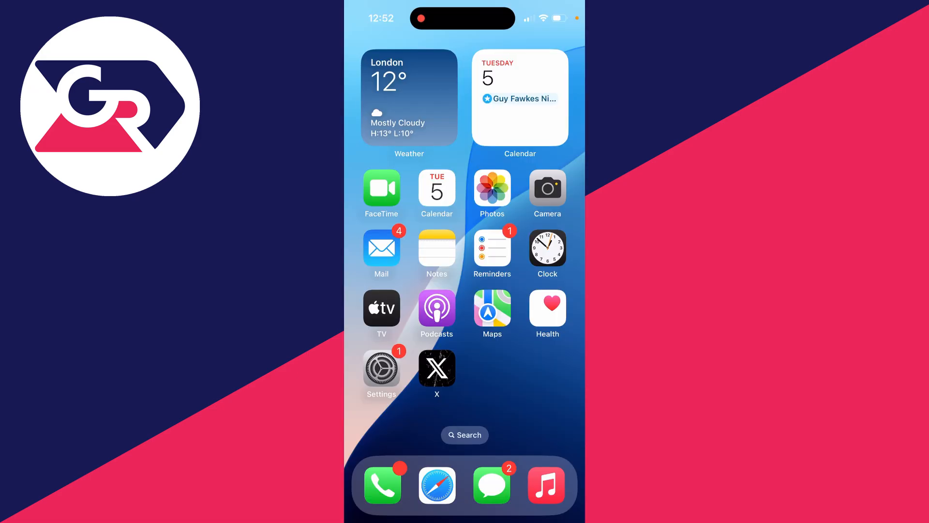
- Go from the home screen into Settings and down to the Screen Time page
{"action": "left_click", "coordinate": [382, 366]}
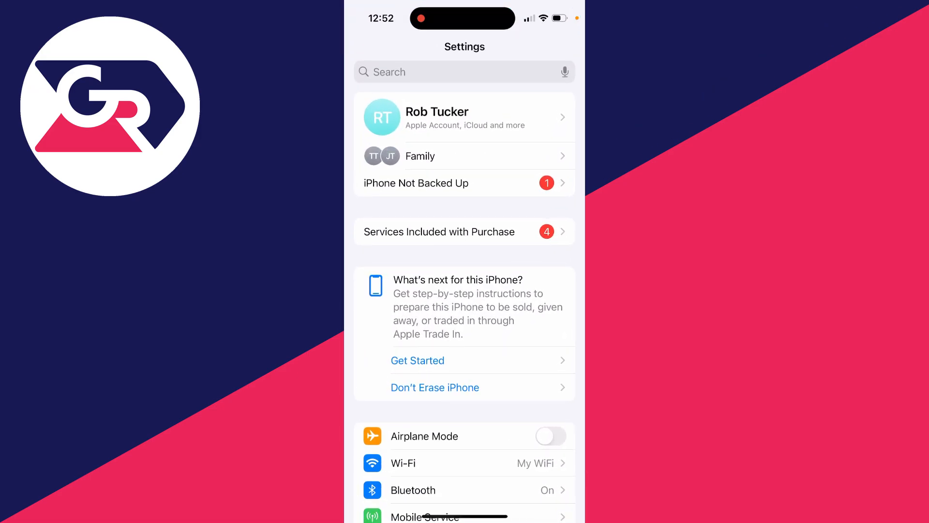
{"action": "scroll", "scroll_direction": "down", "scroll_amount": 3}
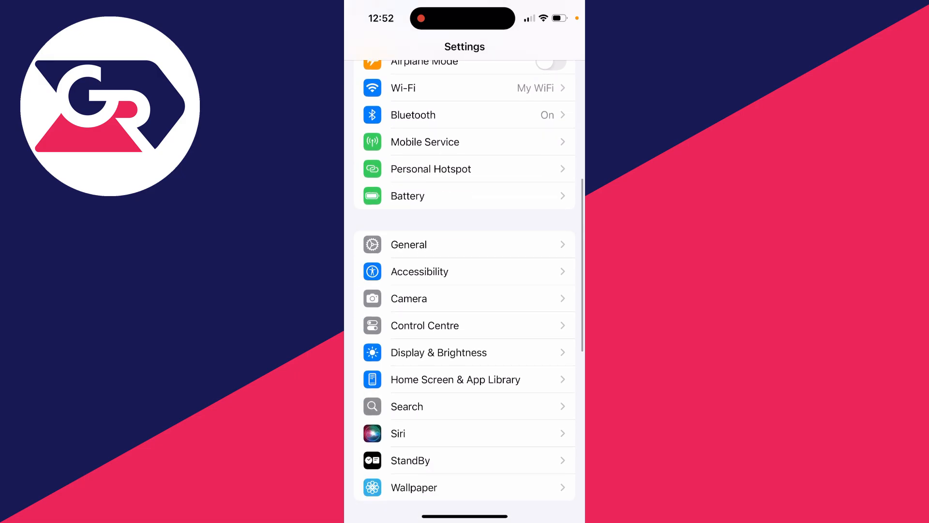
{"action": "left_click", "coordinate": [445, 290]}
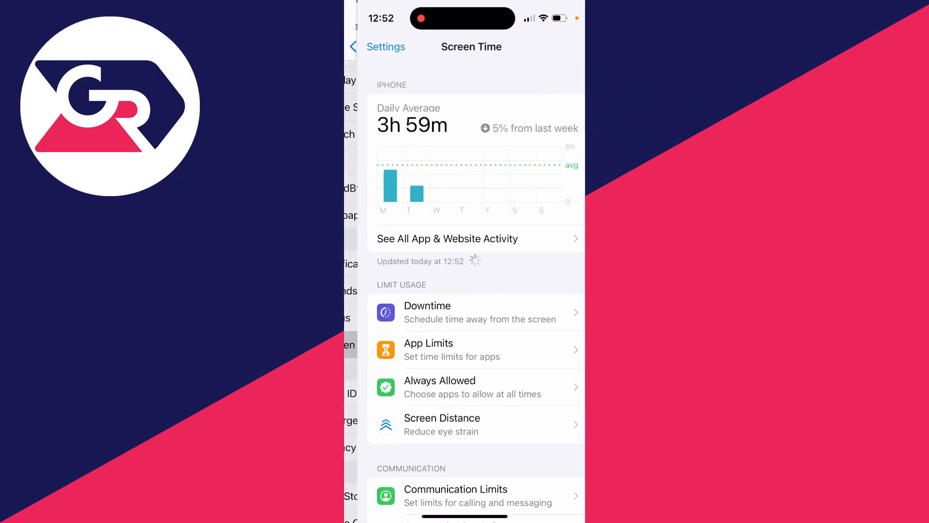
- Reach Content & Privacy Restrictions' store purchases and the Installing Apps permission
{"action": "scroll", "scroll_direction": "down", "scroll_amount": 3}
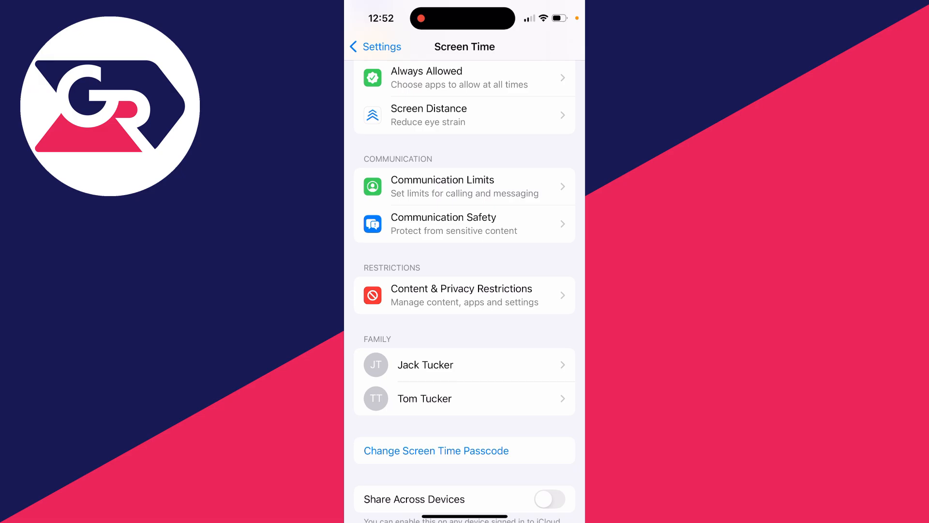
{"action": "left_click", "coordinate": [463, 295]}
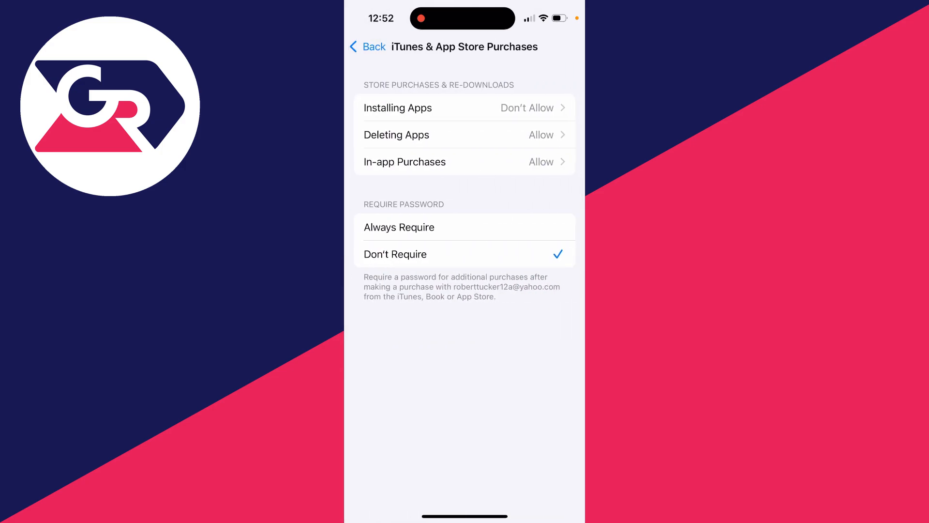
{"action": "left_click", "coordinate": [399, 227]}
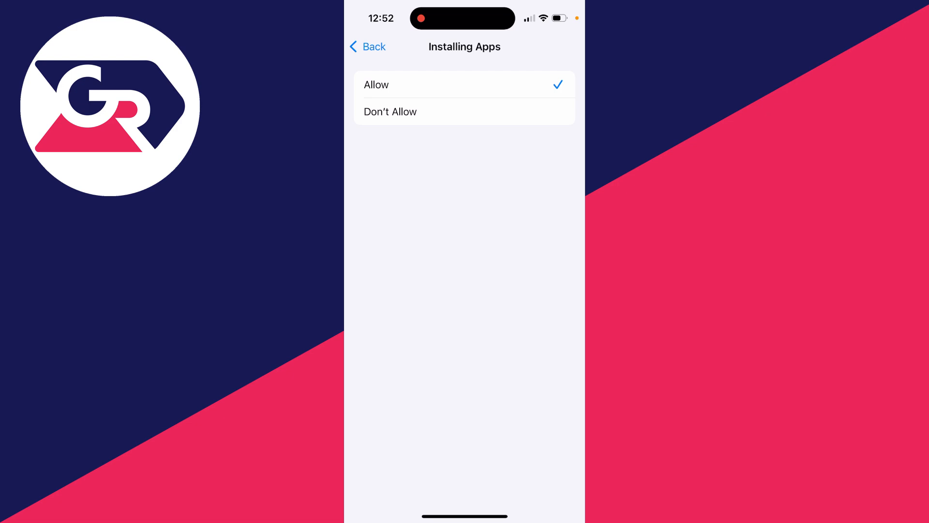
- Return to the home screen and launch the restored App Store
{"action": "left_click", "coordinate": [366, 46]}
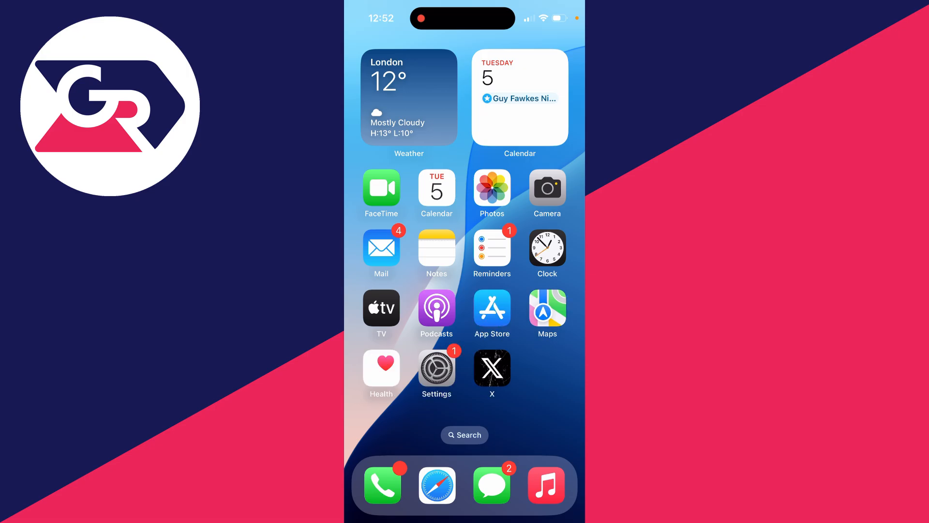
{"action": "left_click", "coordinate": [492, 312]}
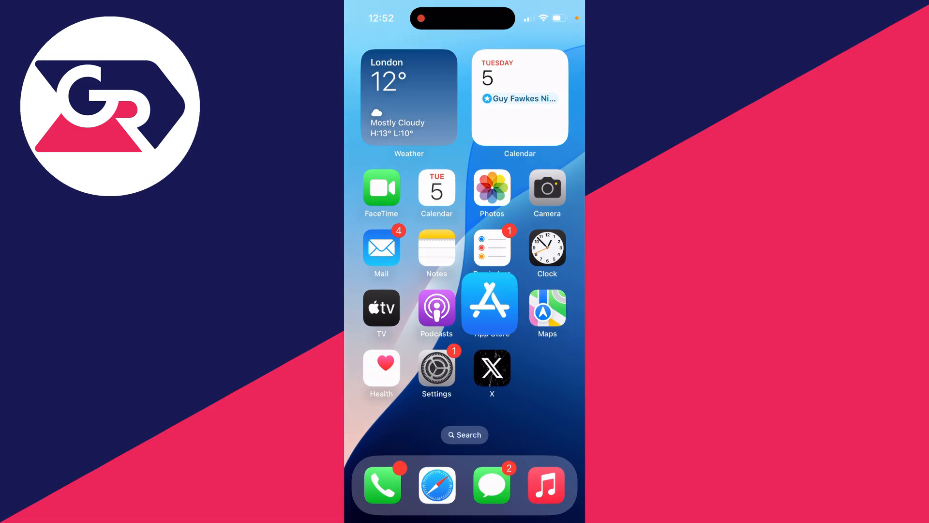